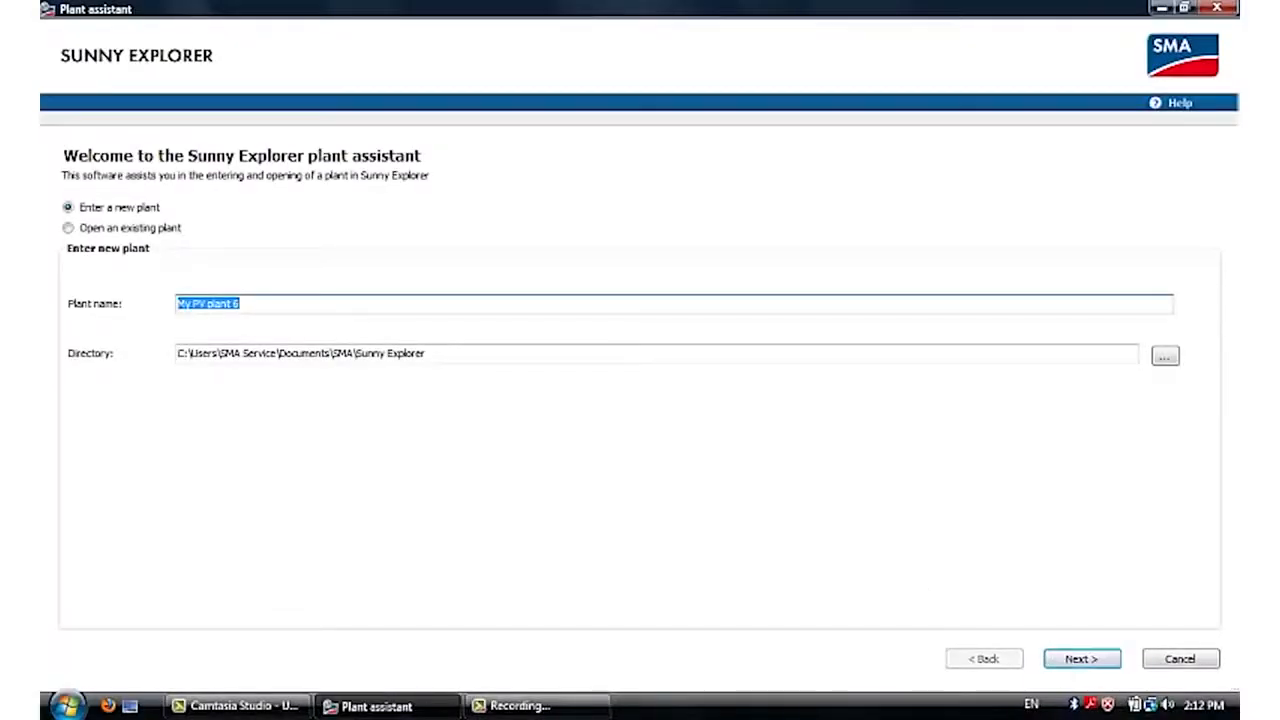
mouse_move(1078, 705)
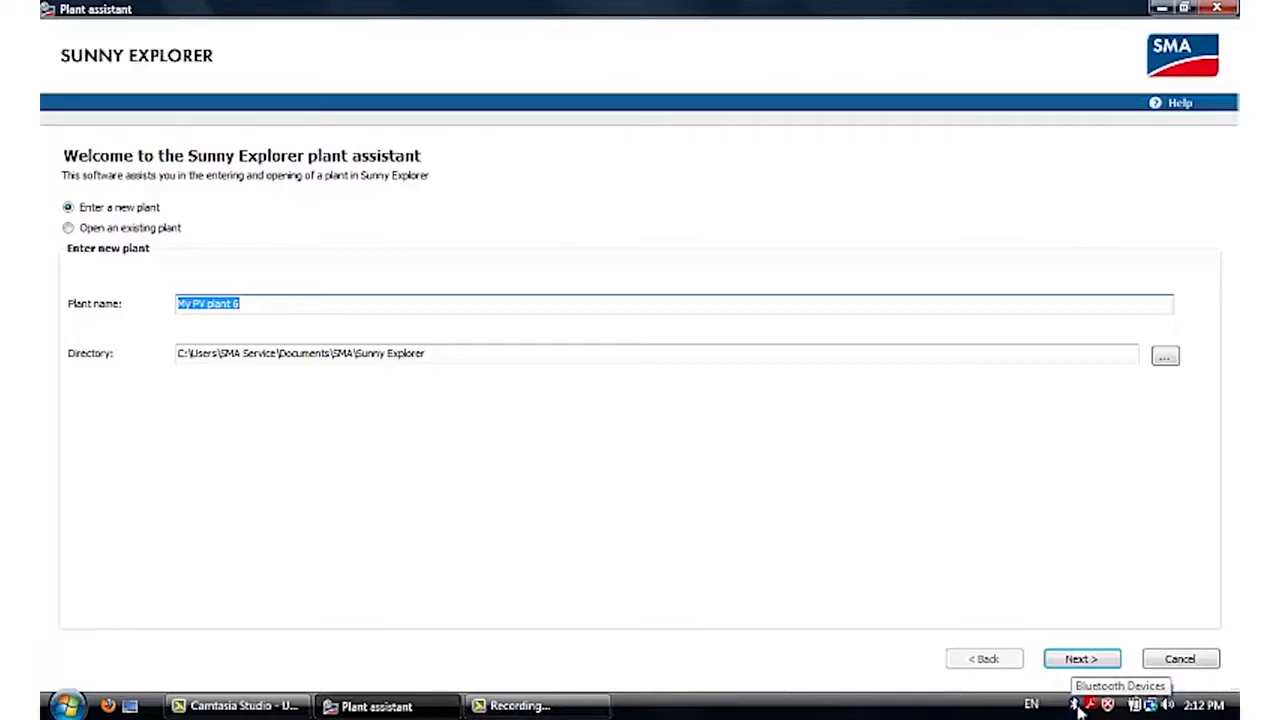
mouse_move(212, 228)
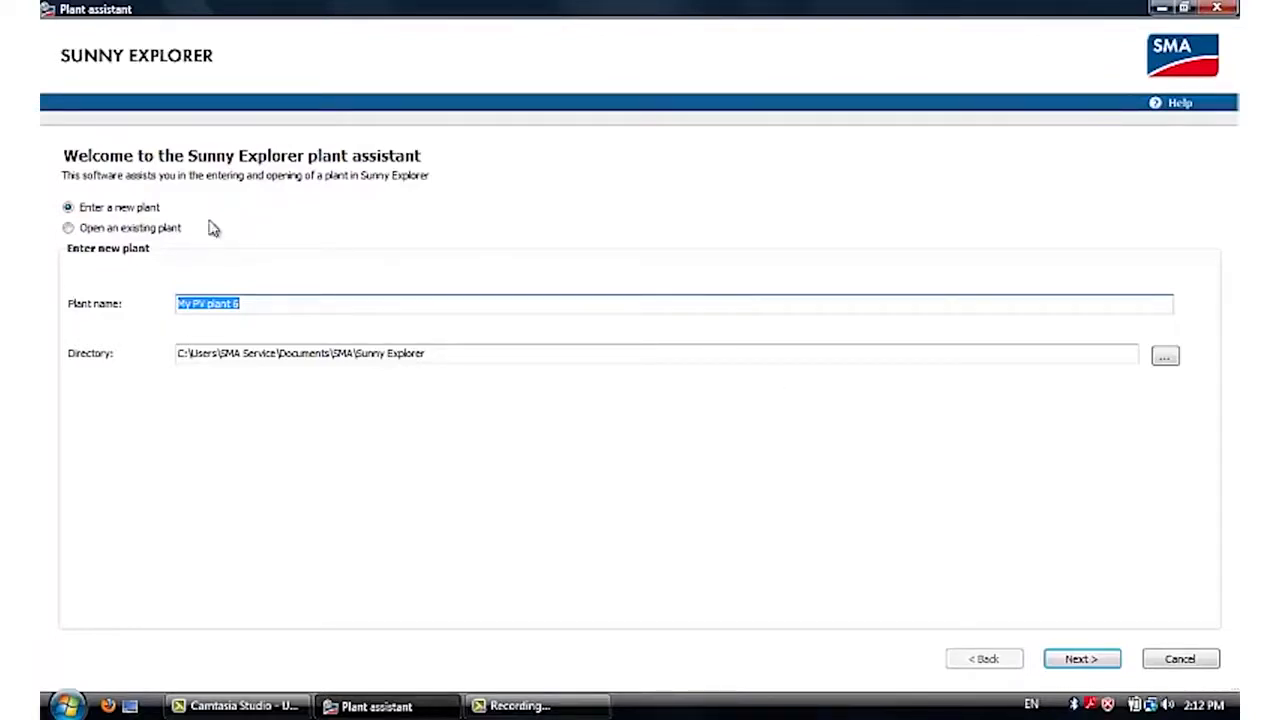
mouse_move(947, 553)
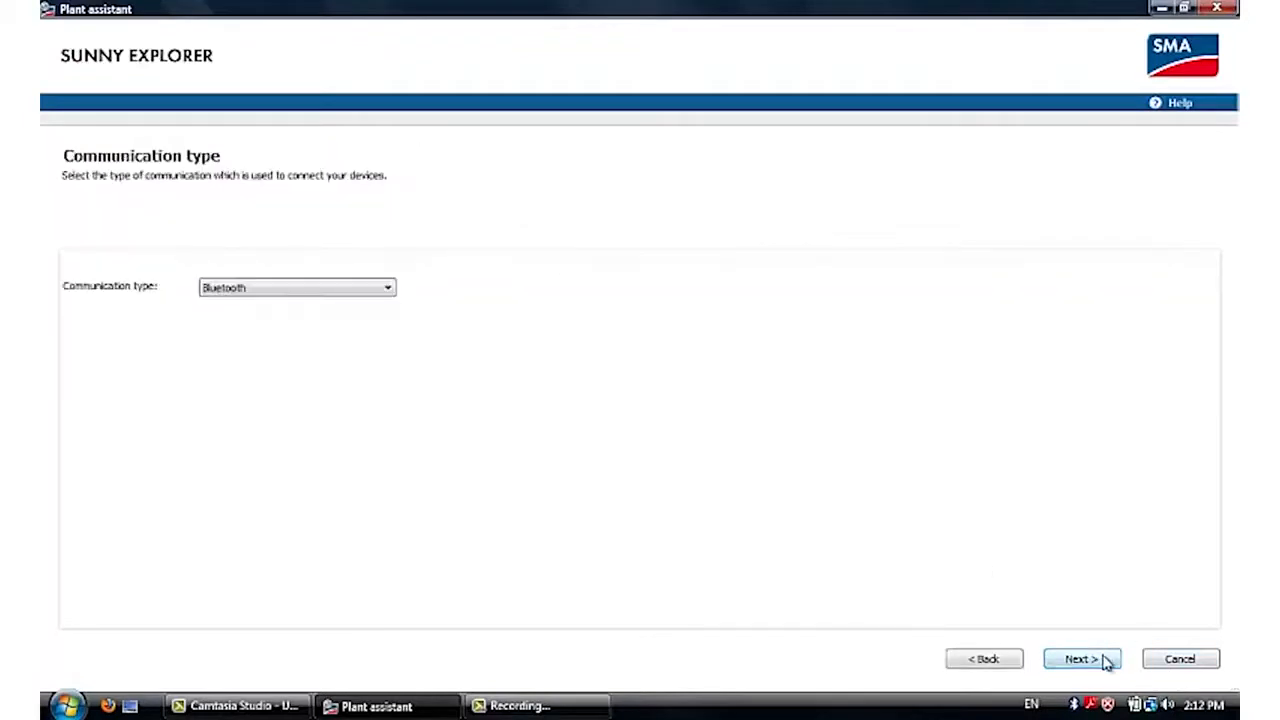
mouse_move(513, 326)
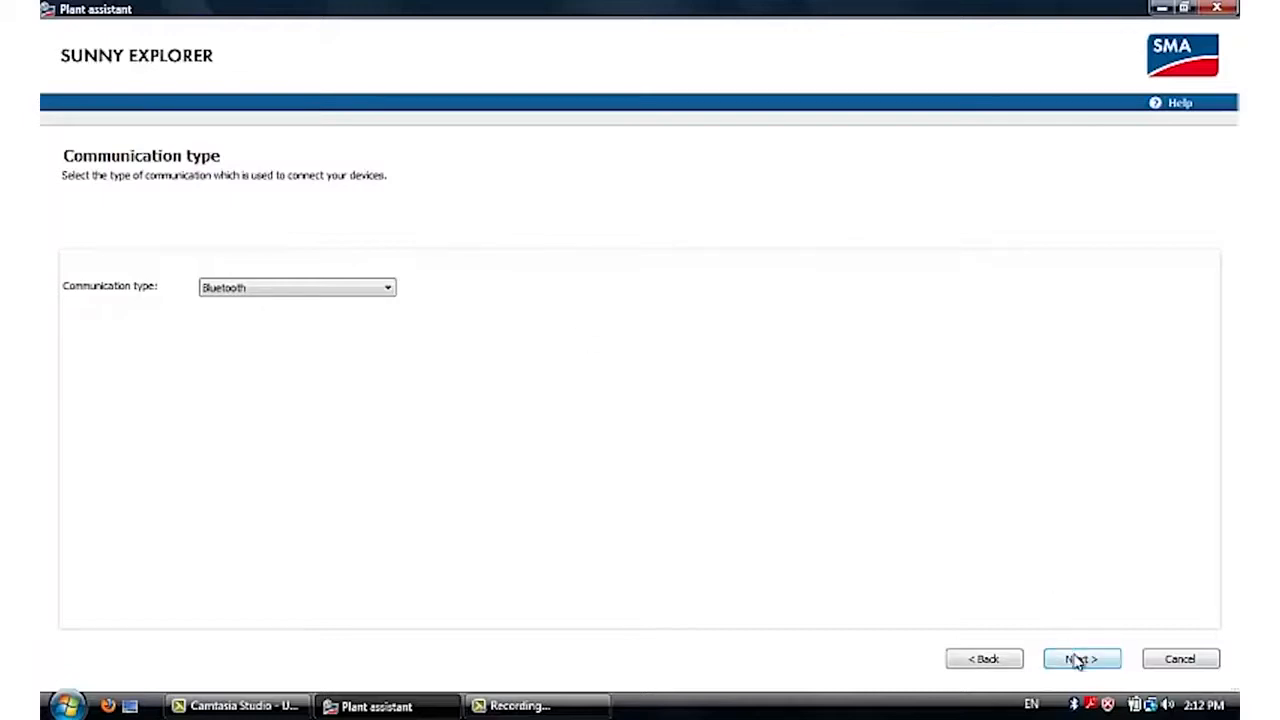
- Keep Bluetooth as the communication type and start the plant search
click(1081, 658)
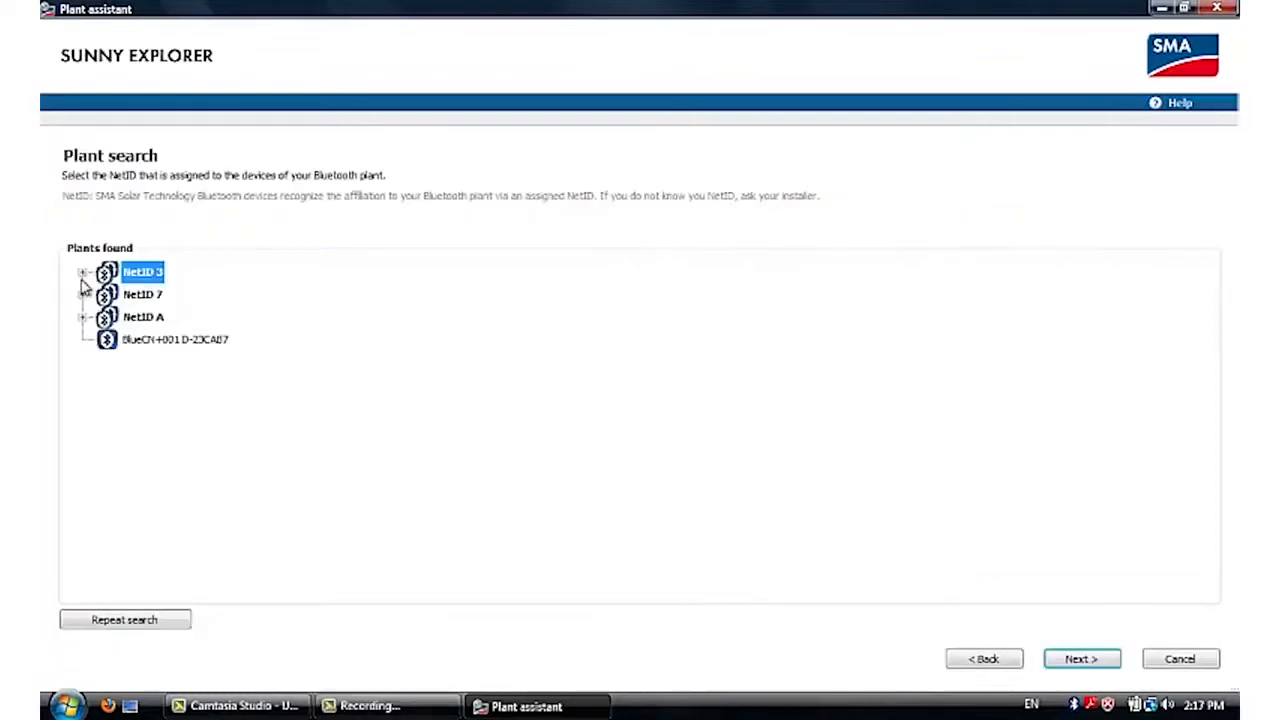
- Expand NetID 7, select it as the plant and proceed to connect to it
click(83, 294)
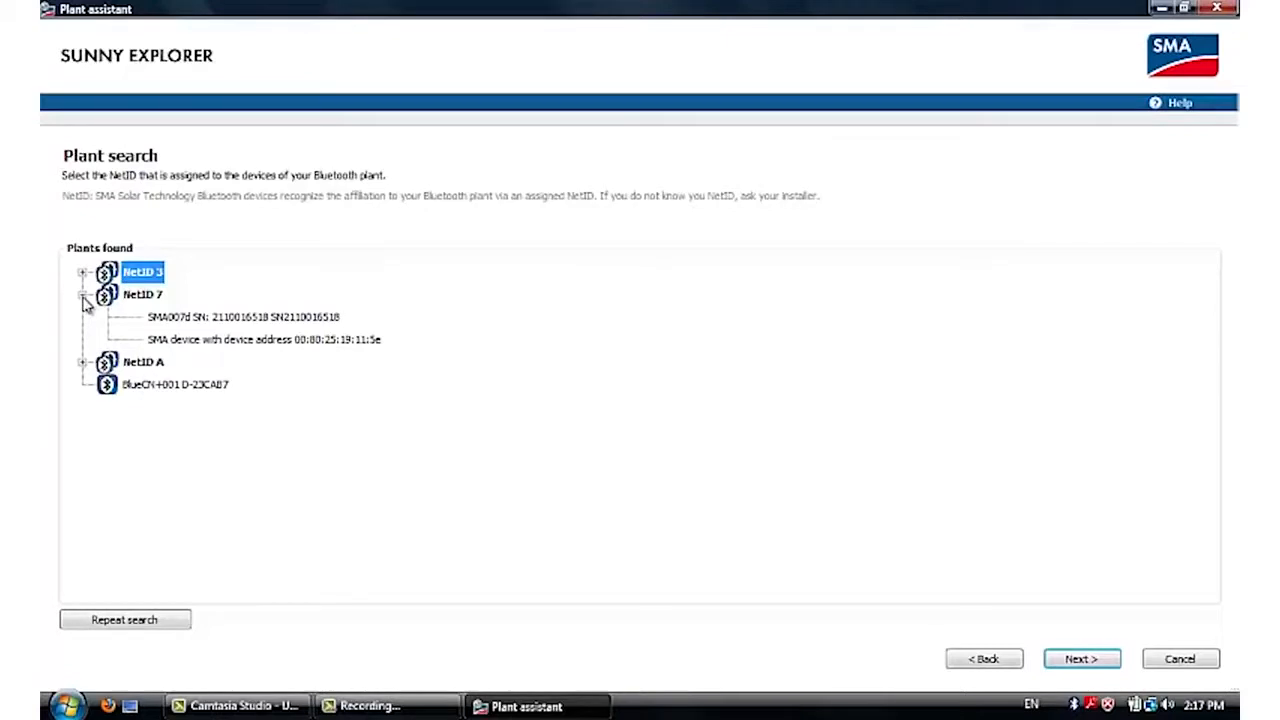
mouse_move(153, 305)
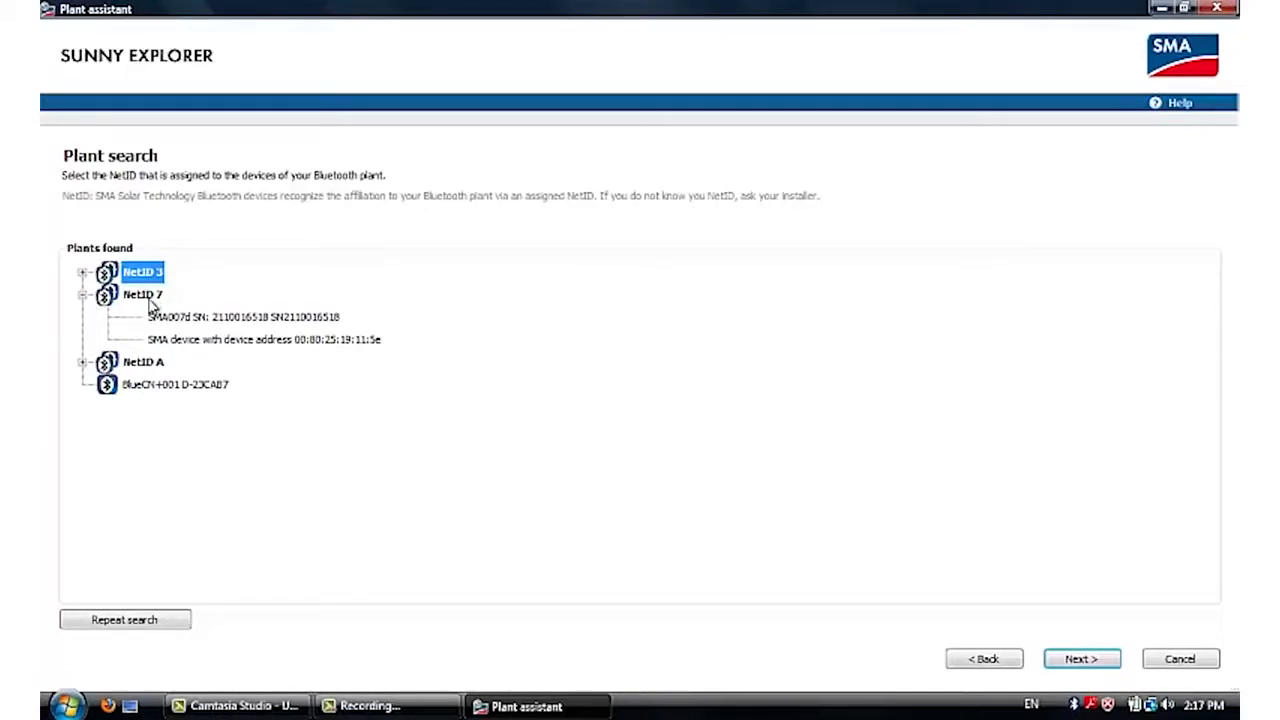
click(141, 293)
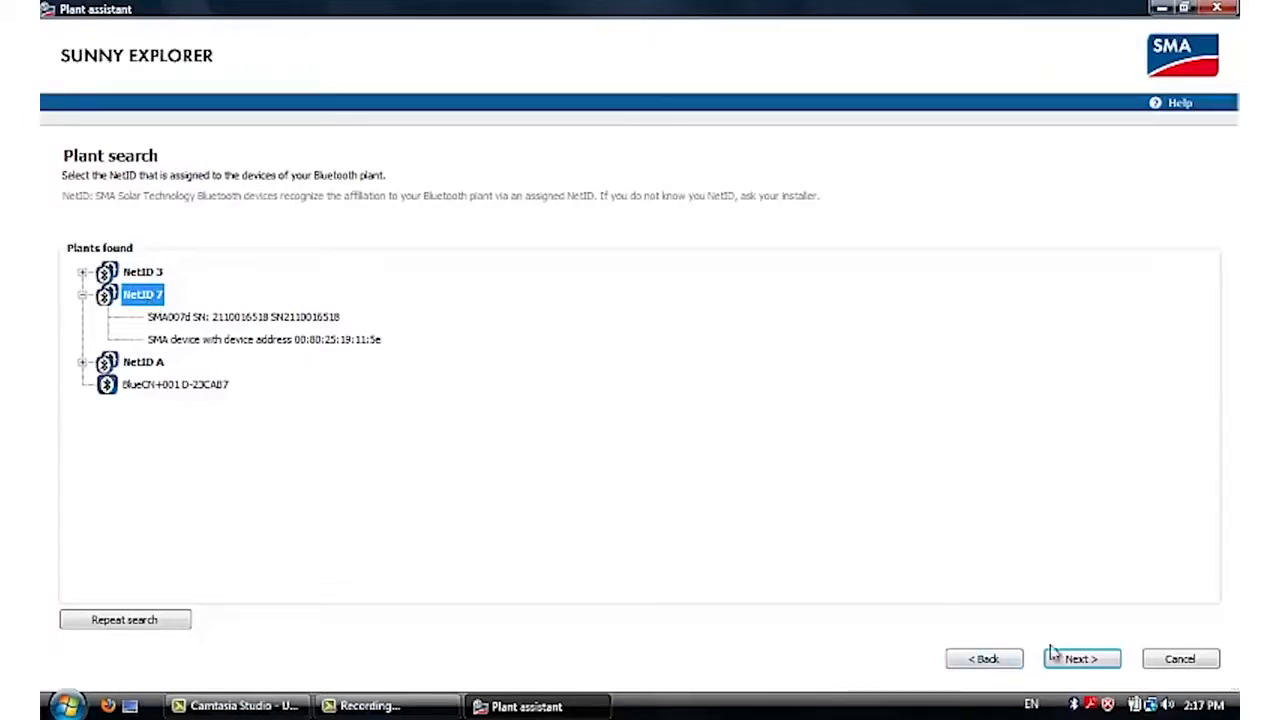
click(1080, 658)
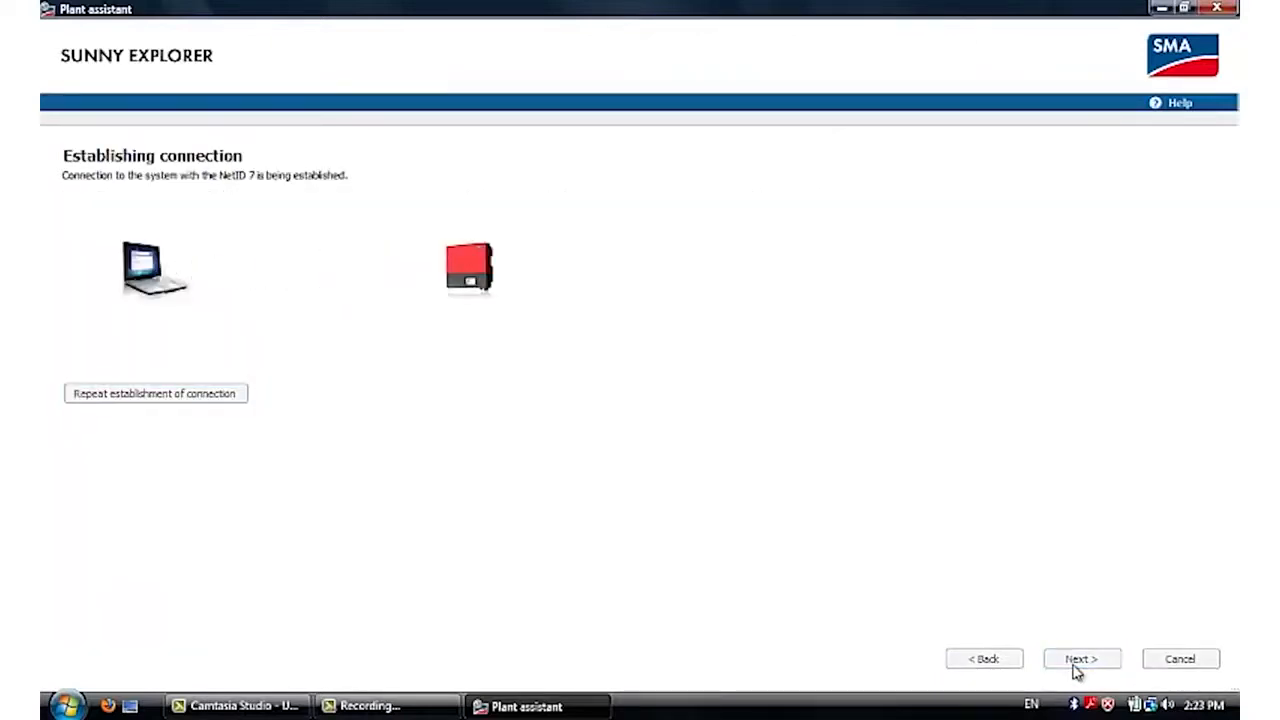
click(1081, 658)
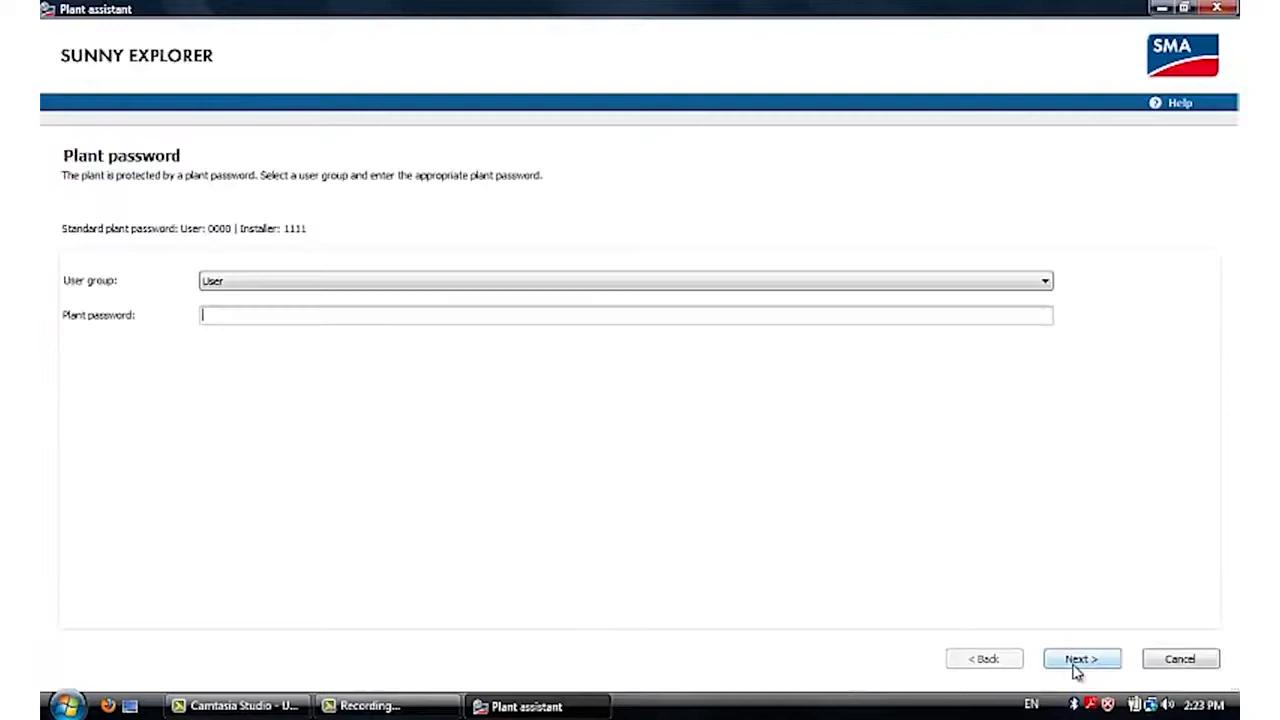
mouse_move(1118, 407)
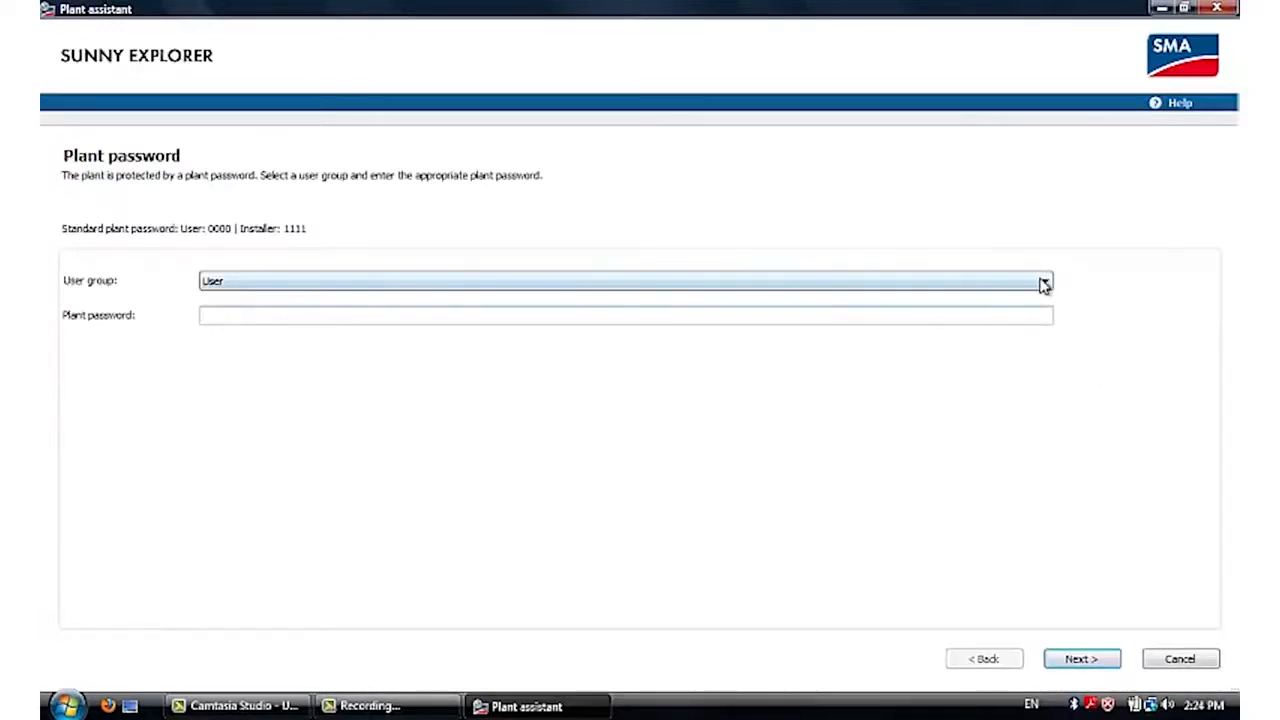
click(1044, 281)
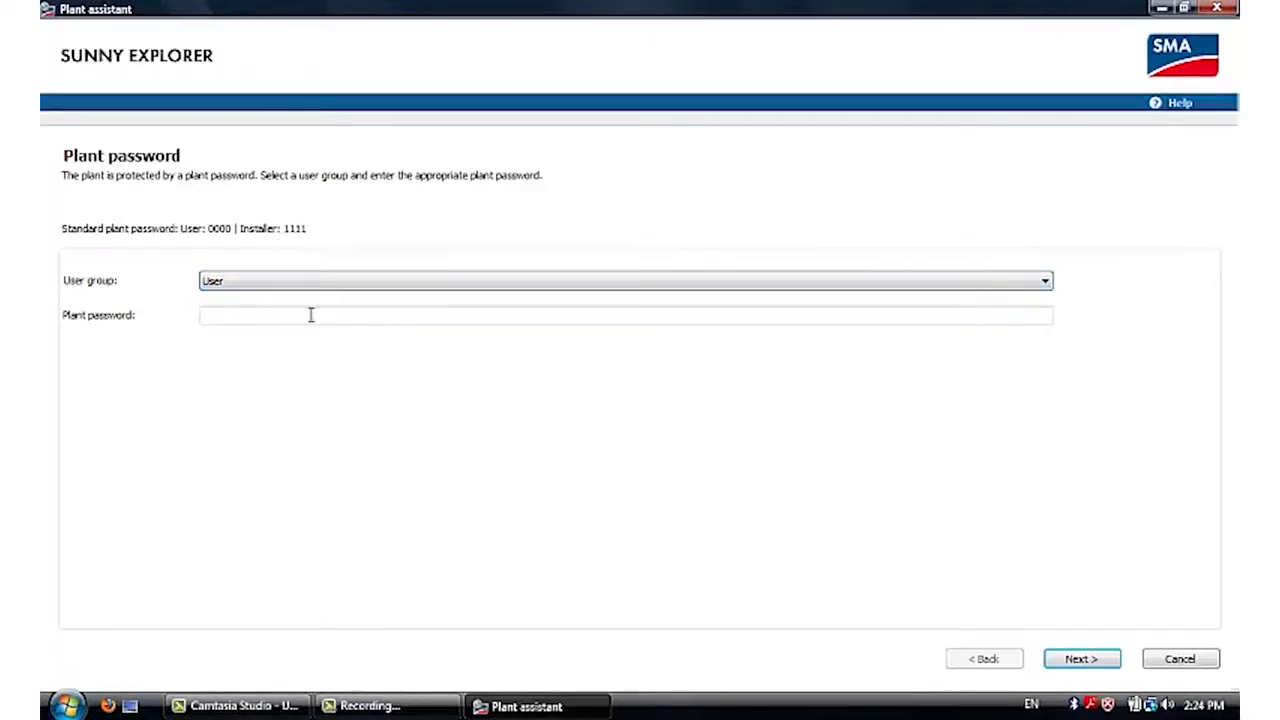
click(625, 315)
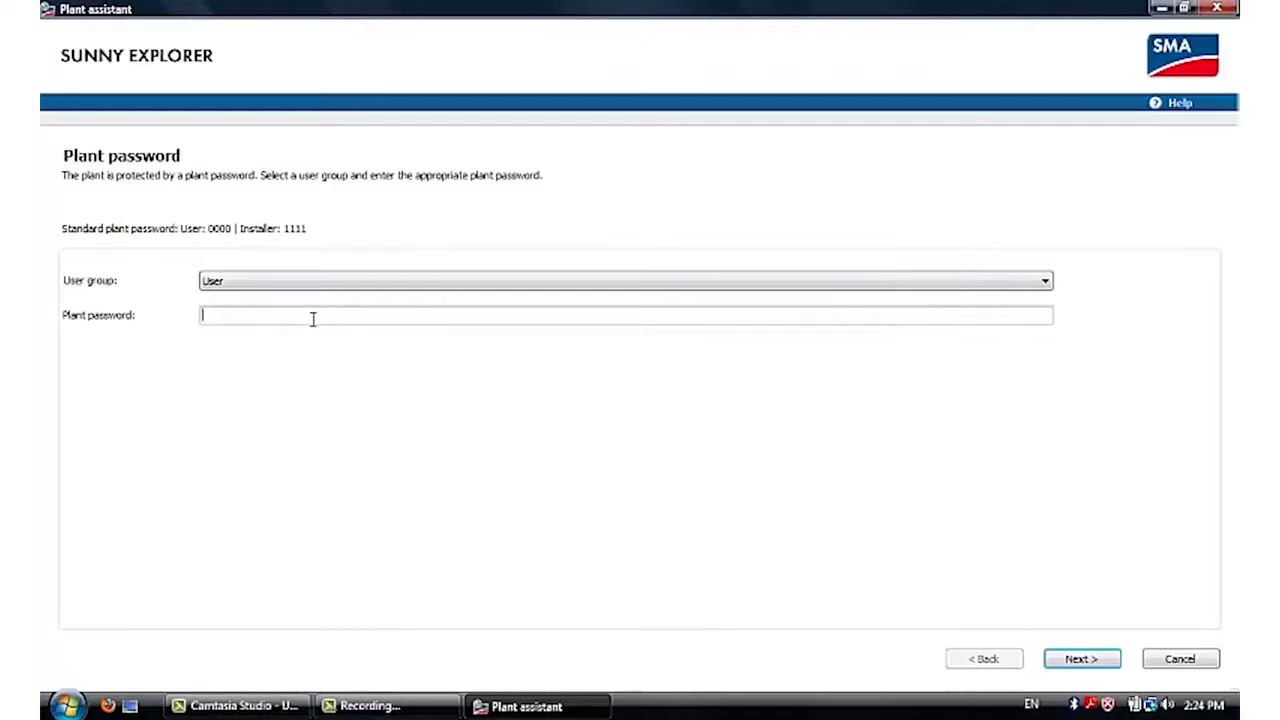
text(00)
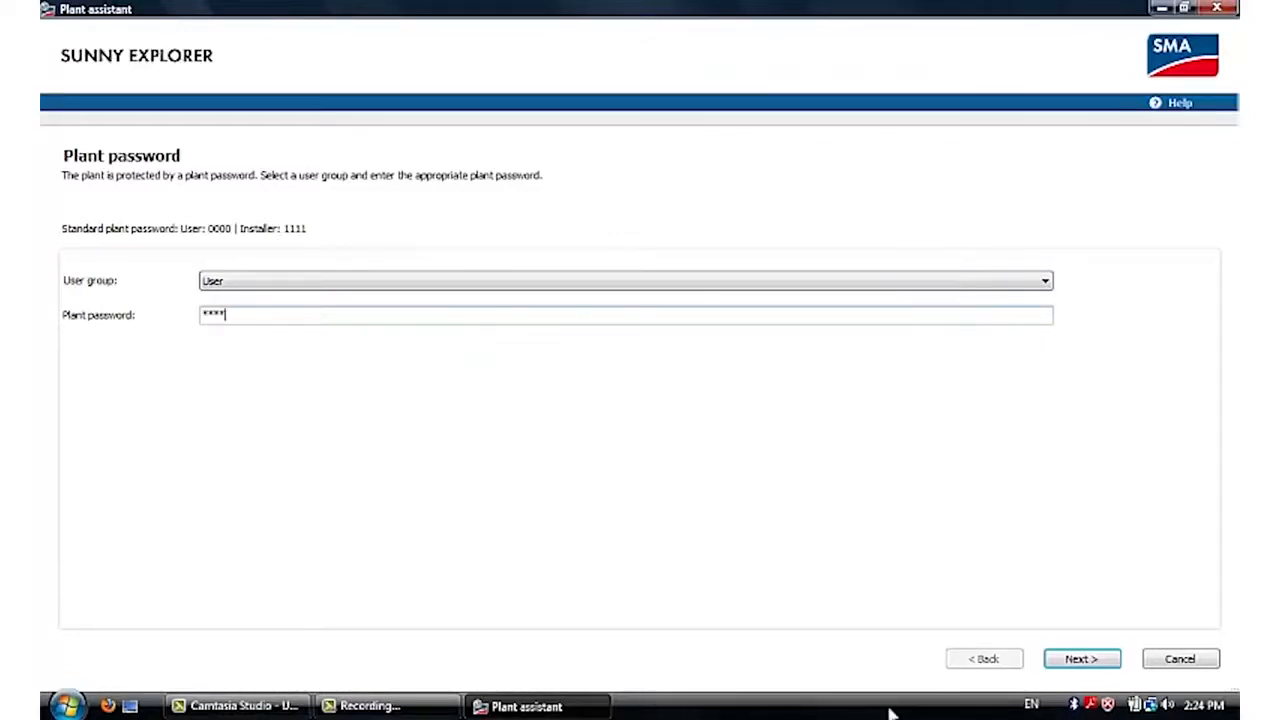
click(1081, 658)
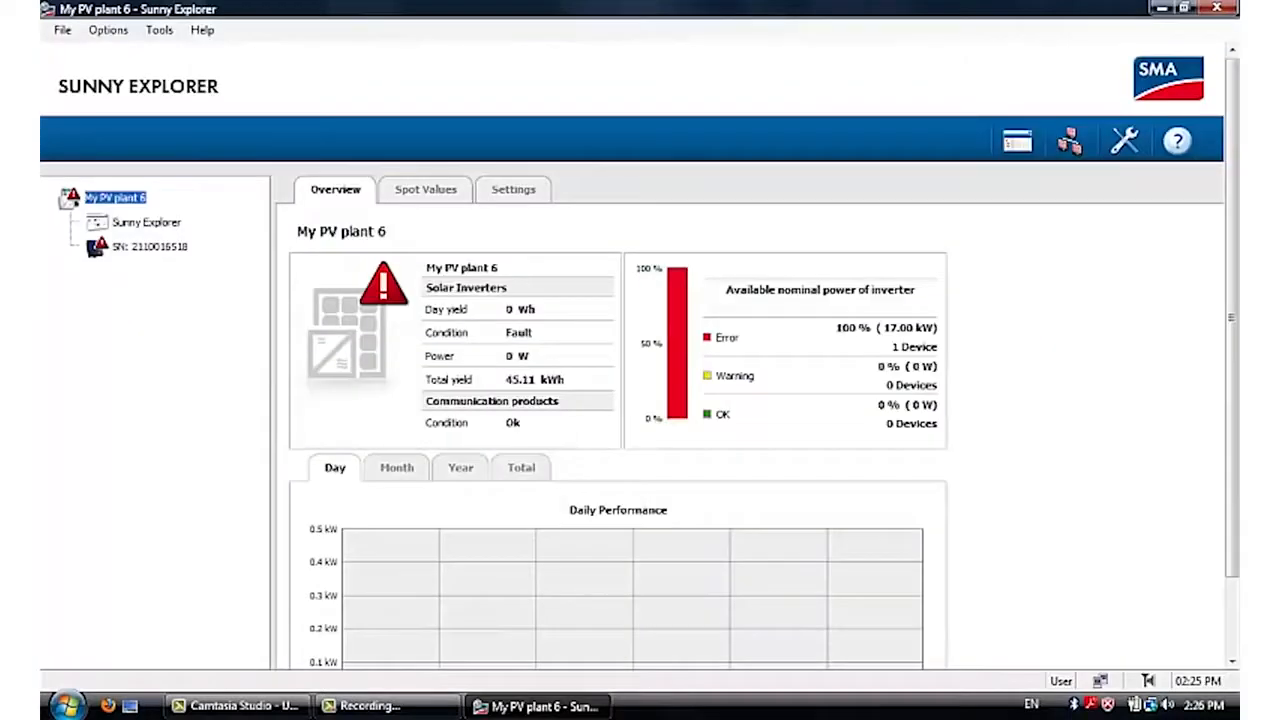